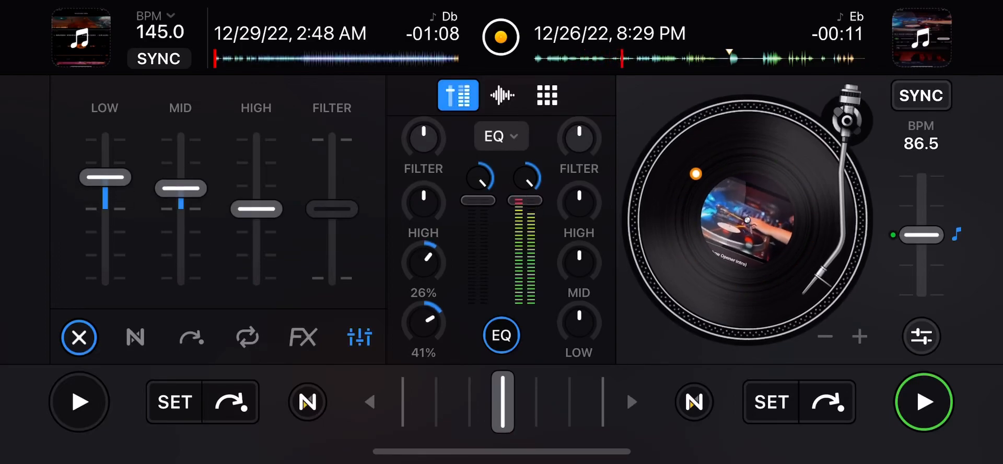
# - Start the 12/29/22, 2:48 AM track playing on the left deck
pyautogui.click(78, 402)
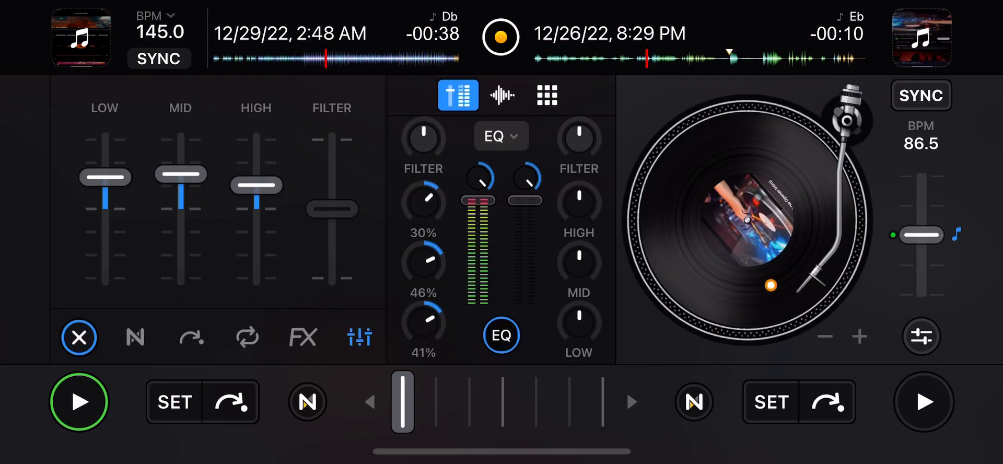
# - Shorten the left deck's loop from 4 to 2 beats, then bring up My Videos
pyautogui.click(247, 336)
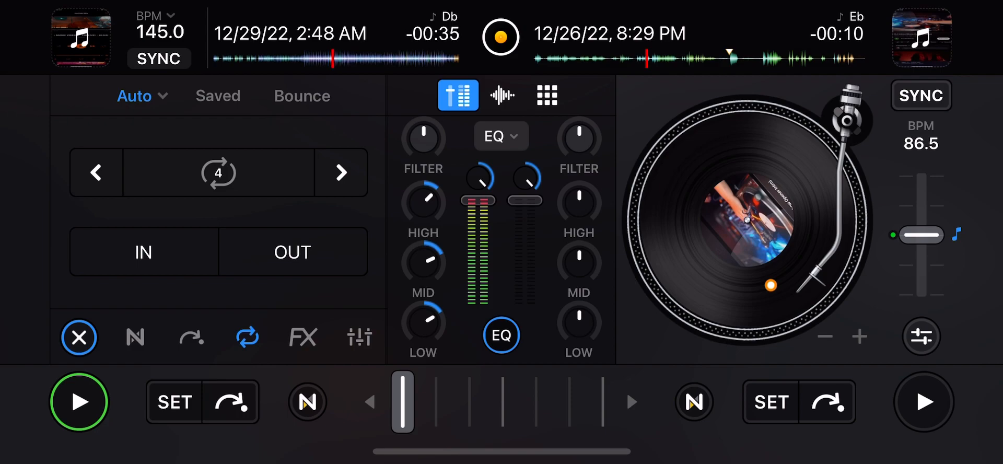
pyautogui.click(94, 172)
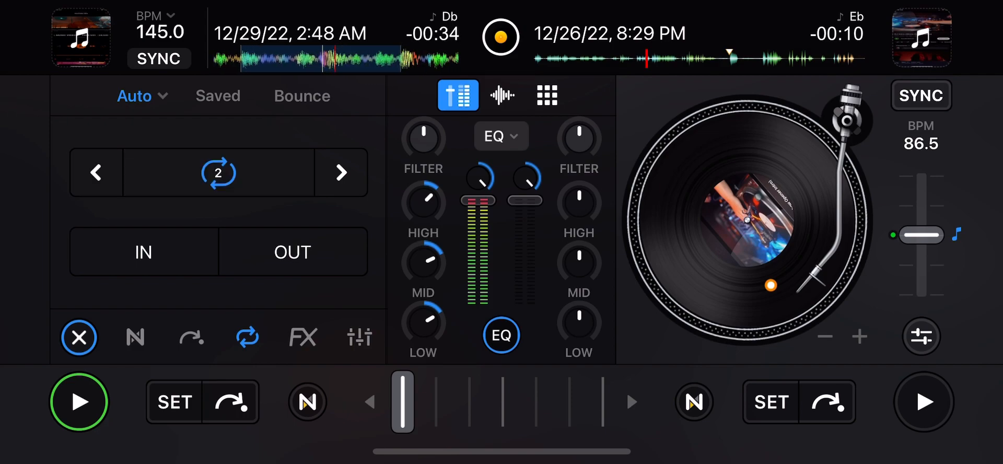
pyautogui.click(303, 335)
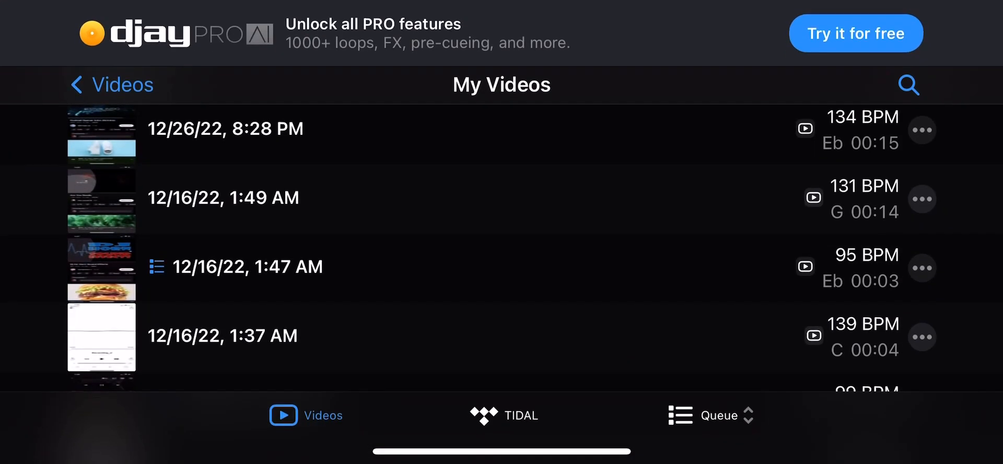
# - Scroll down My Videos to find the 12/29/22, 2:51 AM video
pyautogui.scroll(-3)
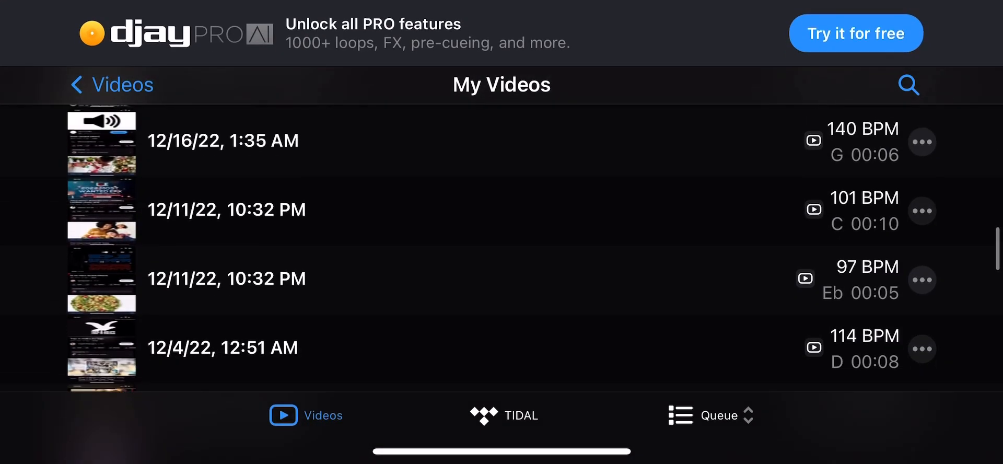
pyautogui.scroll(-3)
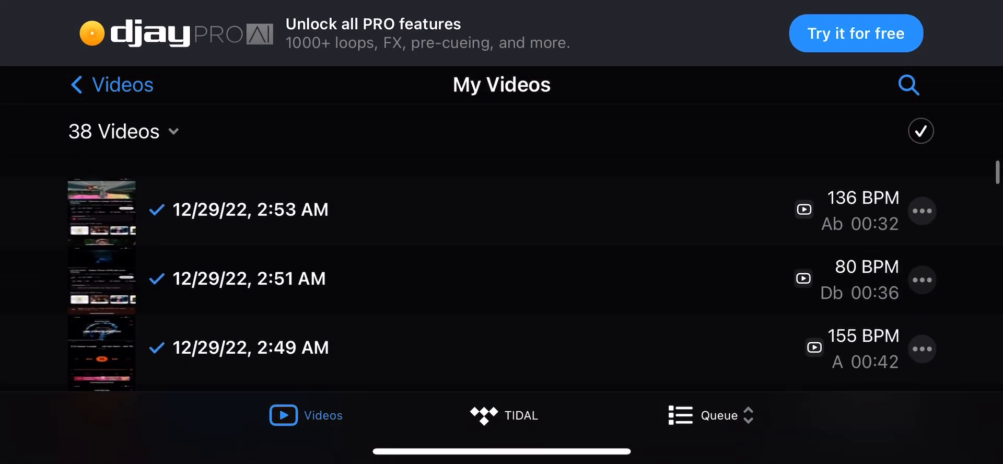
pyautogui.scroll(-3)
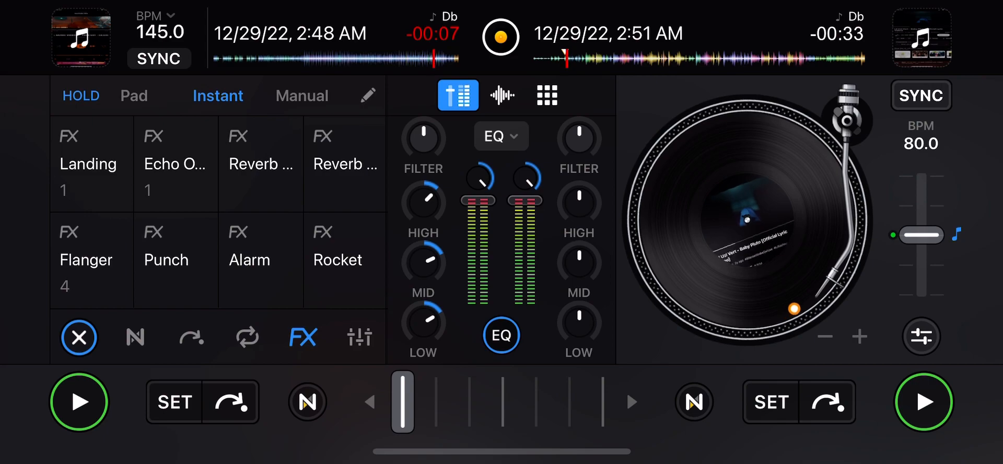
# - Crossfade right to the 2:51 AM track, stop the left deck, and show its EQ
pyautogui.moveTo(402, 402); pyautogui.dragTo(489, 401)
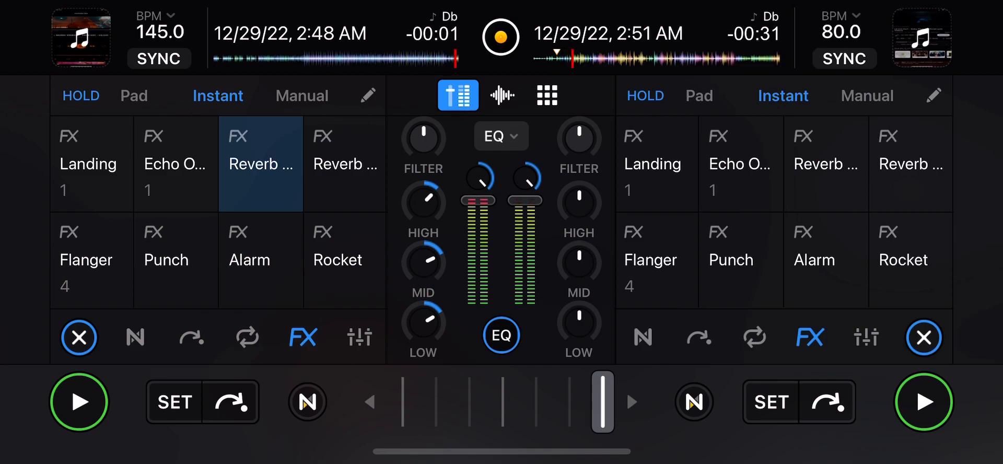
pyautogui.click(79, 402)
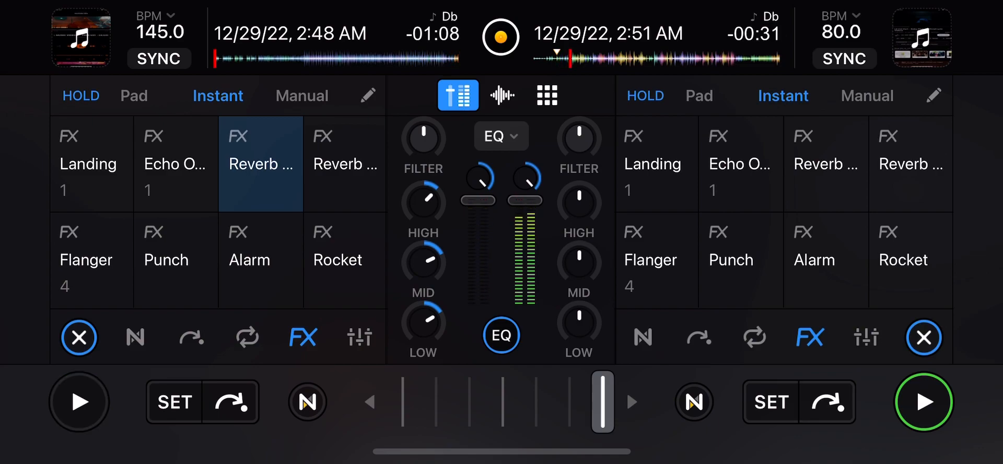
pyautogui.click(865, 337)
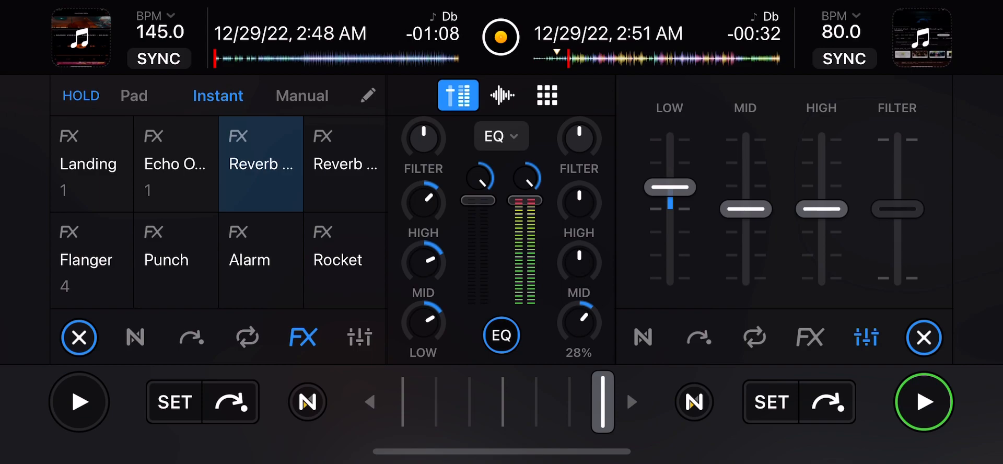
# - Bring up the sampler pads, then browse down the video library
pyautogui.click(546, 95)
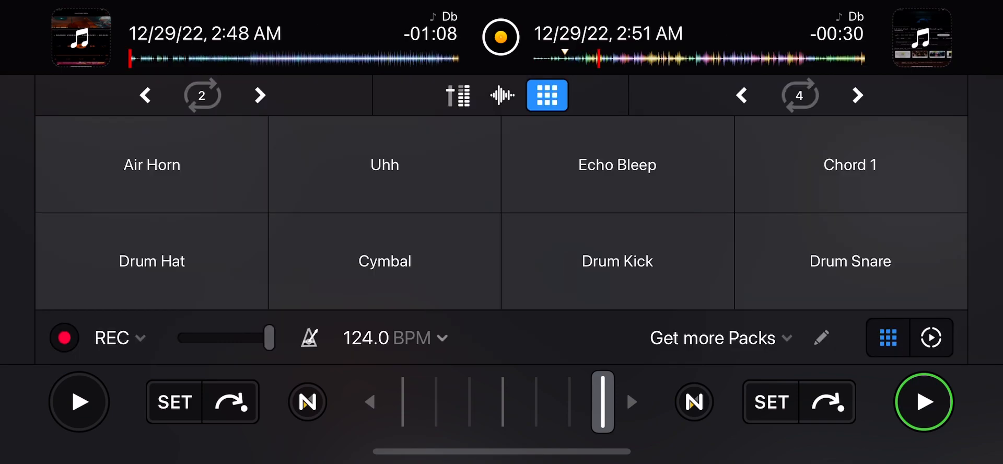
pyautogui.click(457, 94)
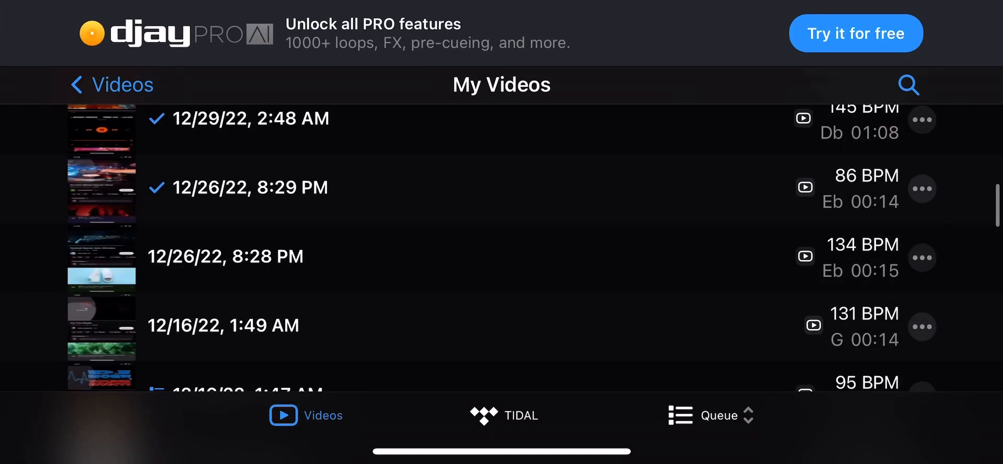
pyautogui.scroll(-3)
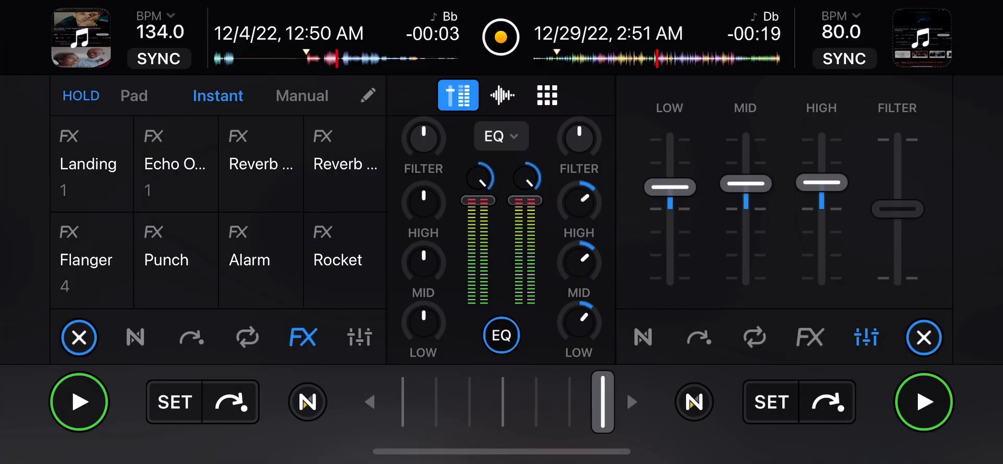
# - Swing the crossfader across and back, then start the 2:53 AM track on the left deck
pyautogui.moveTo(602, 402); pyautogui.dragTo(508, 402)
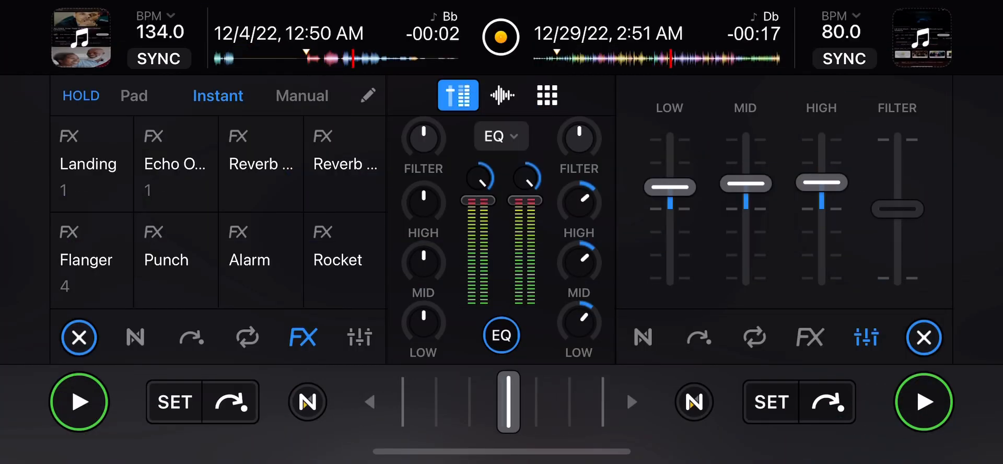
pyautogui.moveTo(508, 402); pyautogui.dragTo(601, 401)
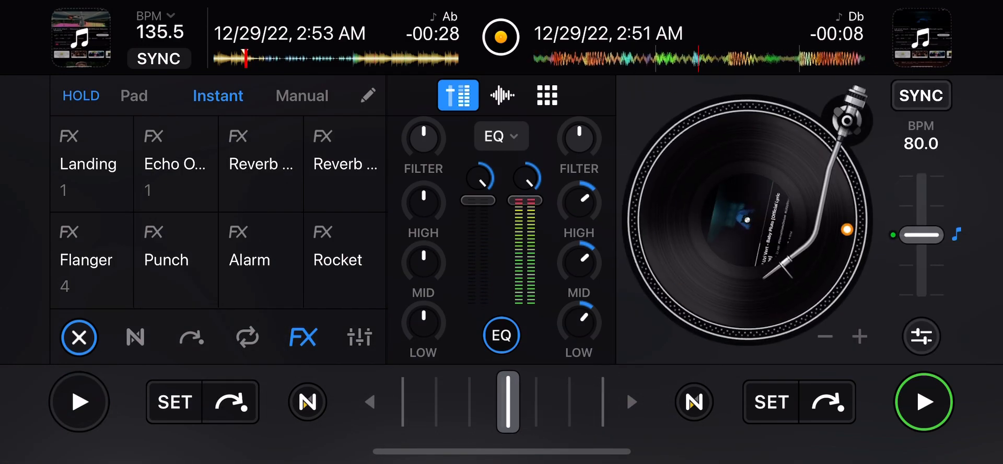
pyautogui.click(79, 402)
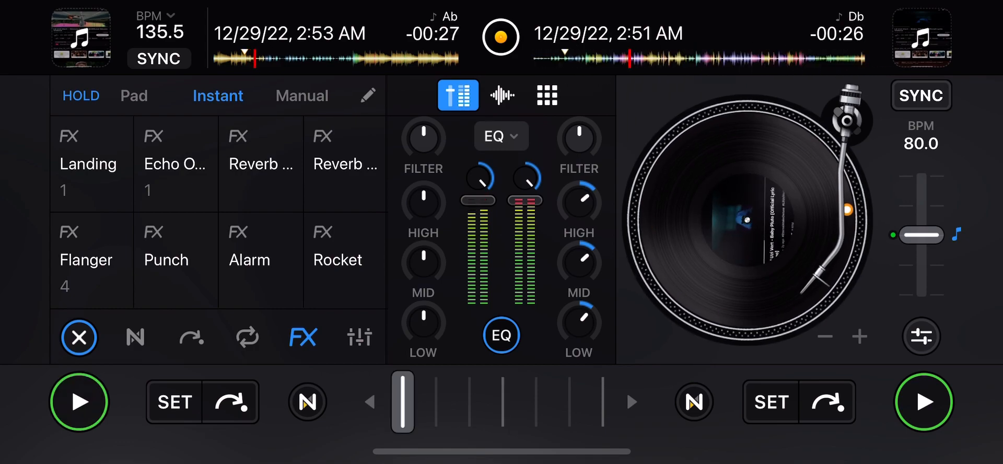
# - Adjust the left deck's controls, stop the right deck, and reopen My Videos
pyautogui.click(359, 337)
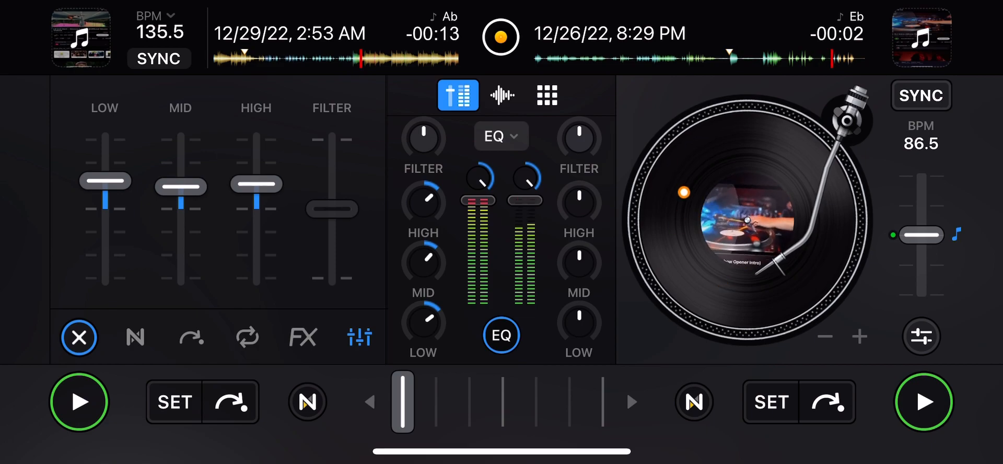
pyautogui.click(923, 402)
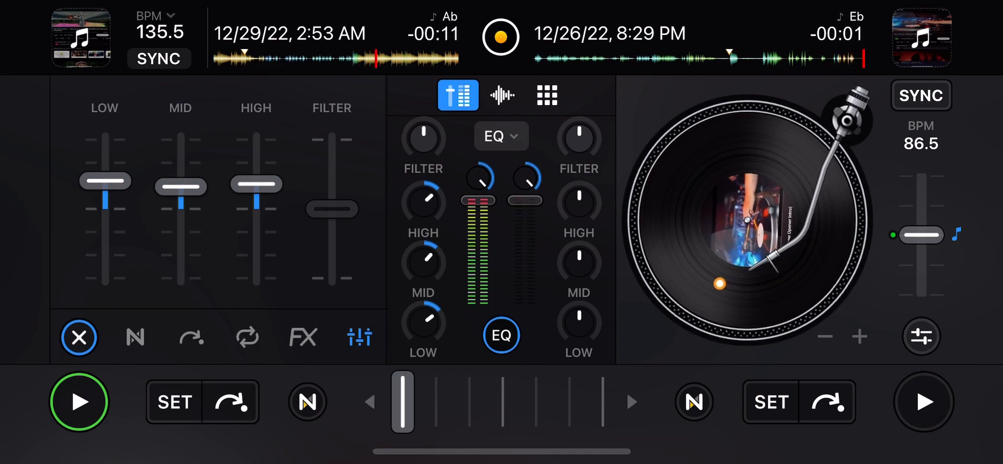
pyautogui.click(546, 95)
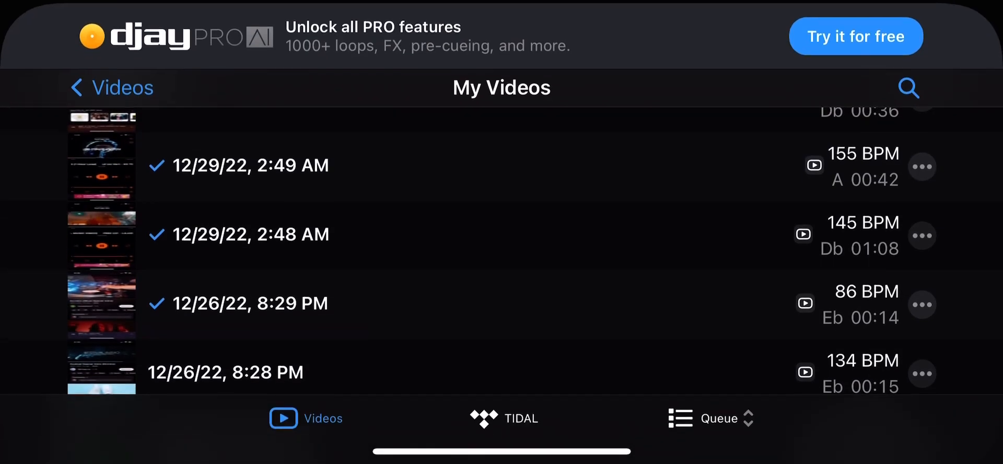
pyautogui.scroll(-3)
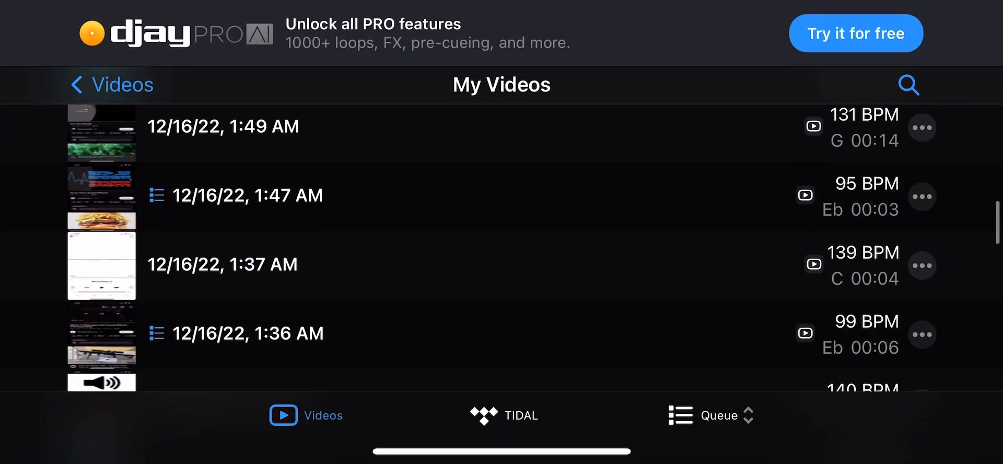
pyautogui.scroll(-3)
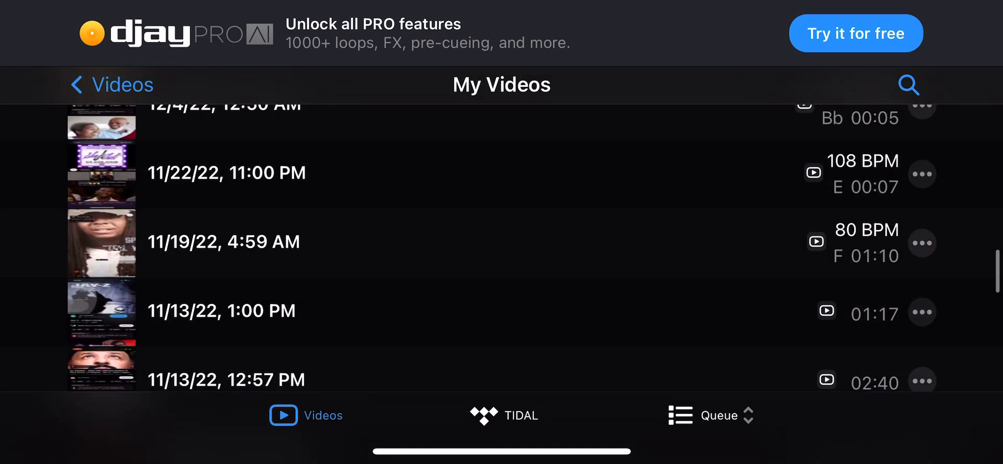